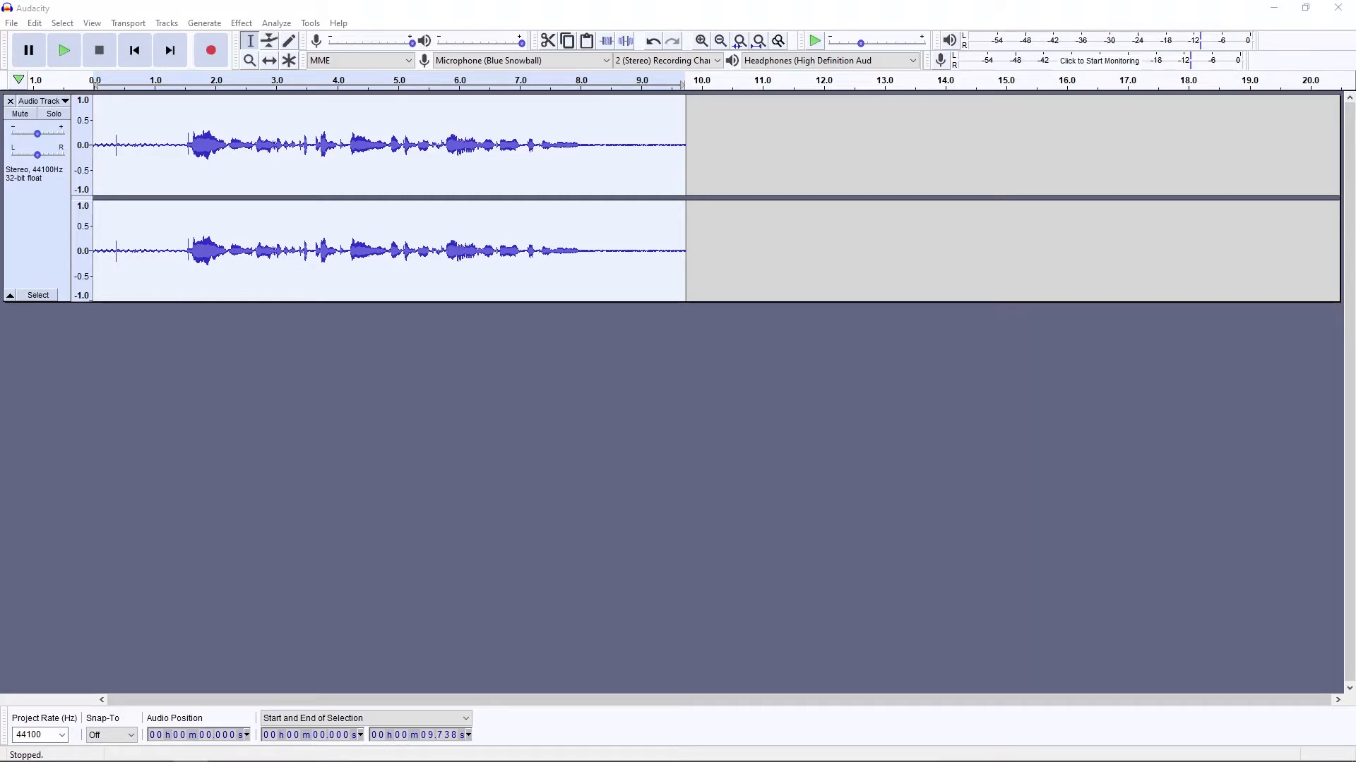
Listen to the raw recording from its start to hear the background noise.
{"action": "left_click", "coordinate": [126, 251]}
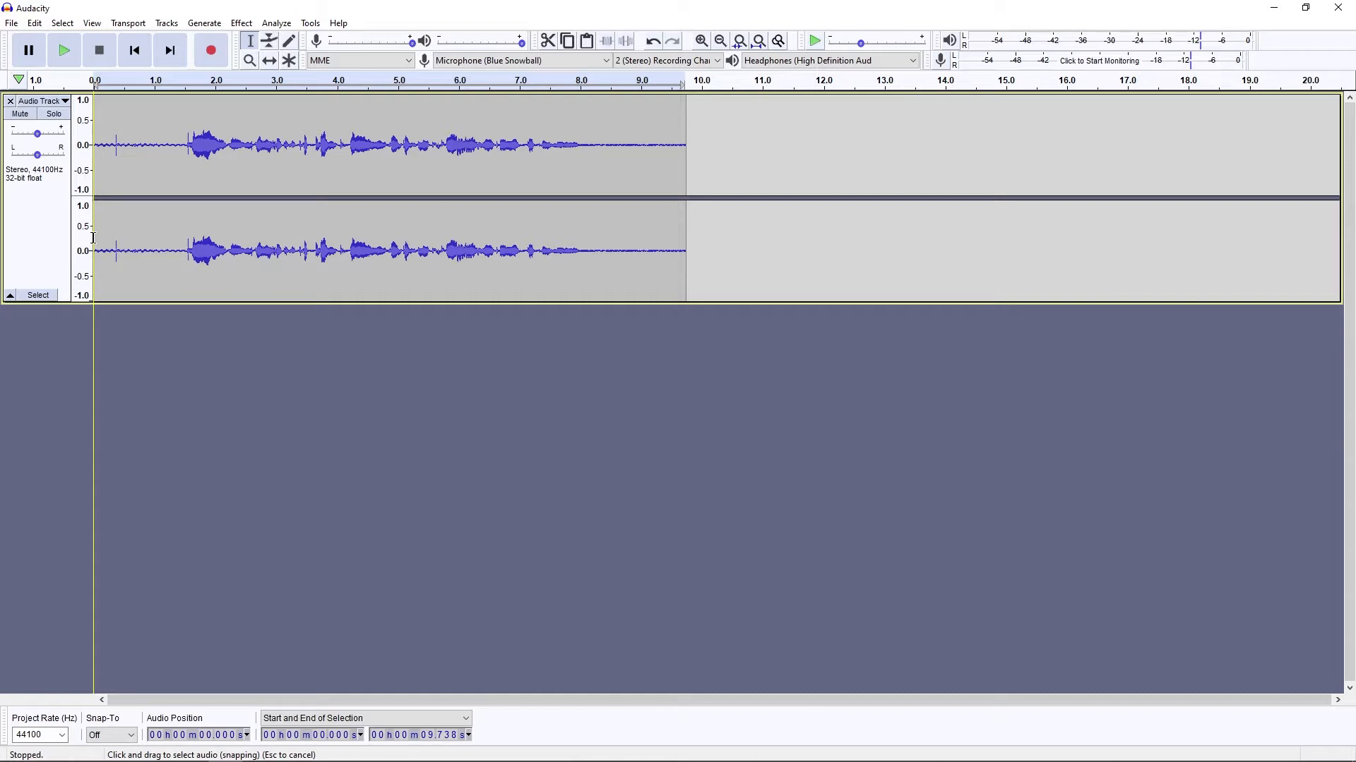
{"action": "left_click", "coordinate": [64, 49]}
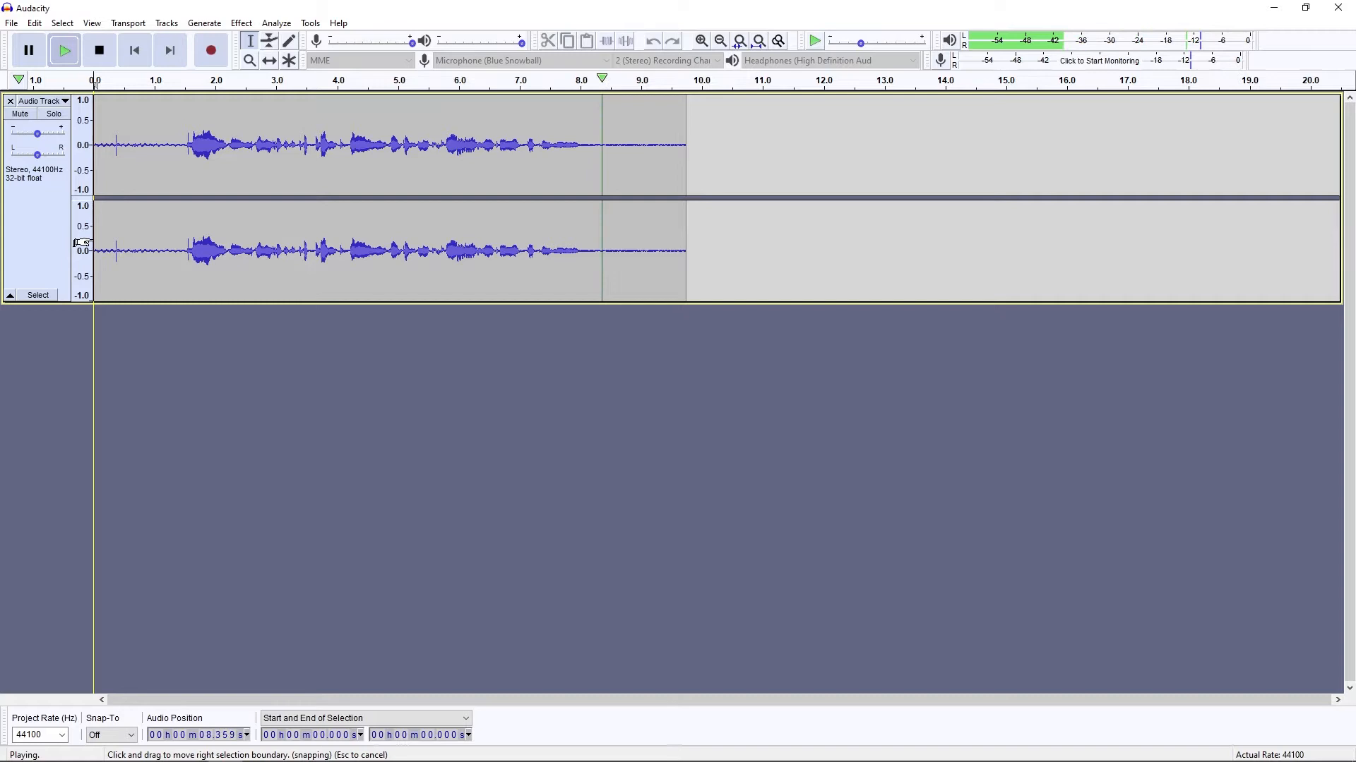
{"action": "left_click", "coordinate": [99, 50]}
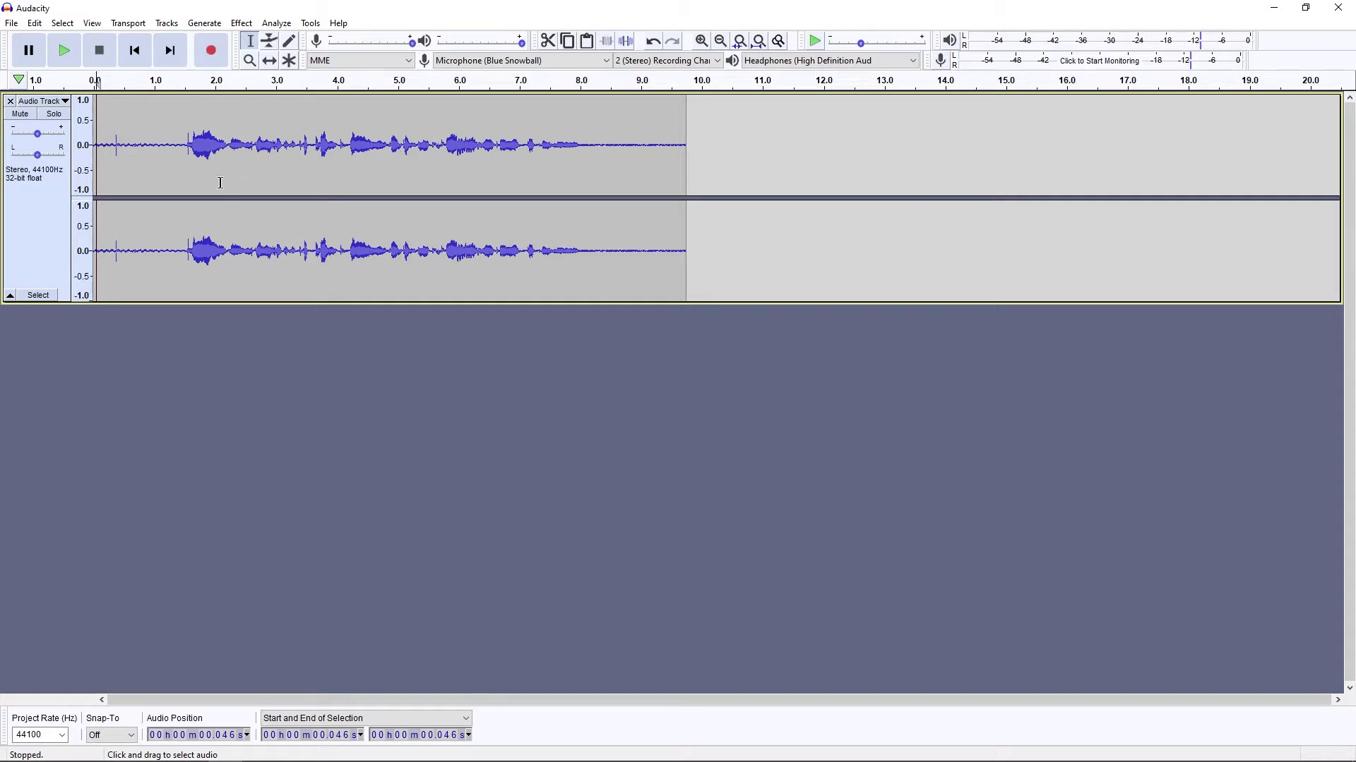
{"action": "mouse_move", "coordinate": [681, 179]}
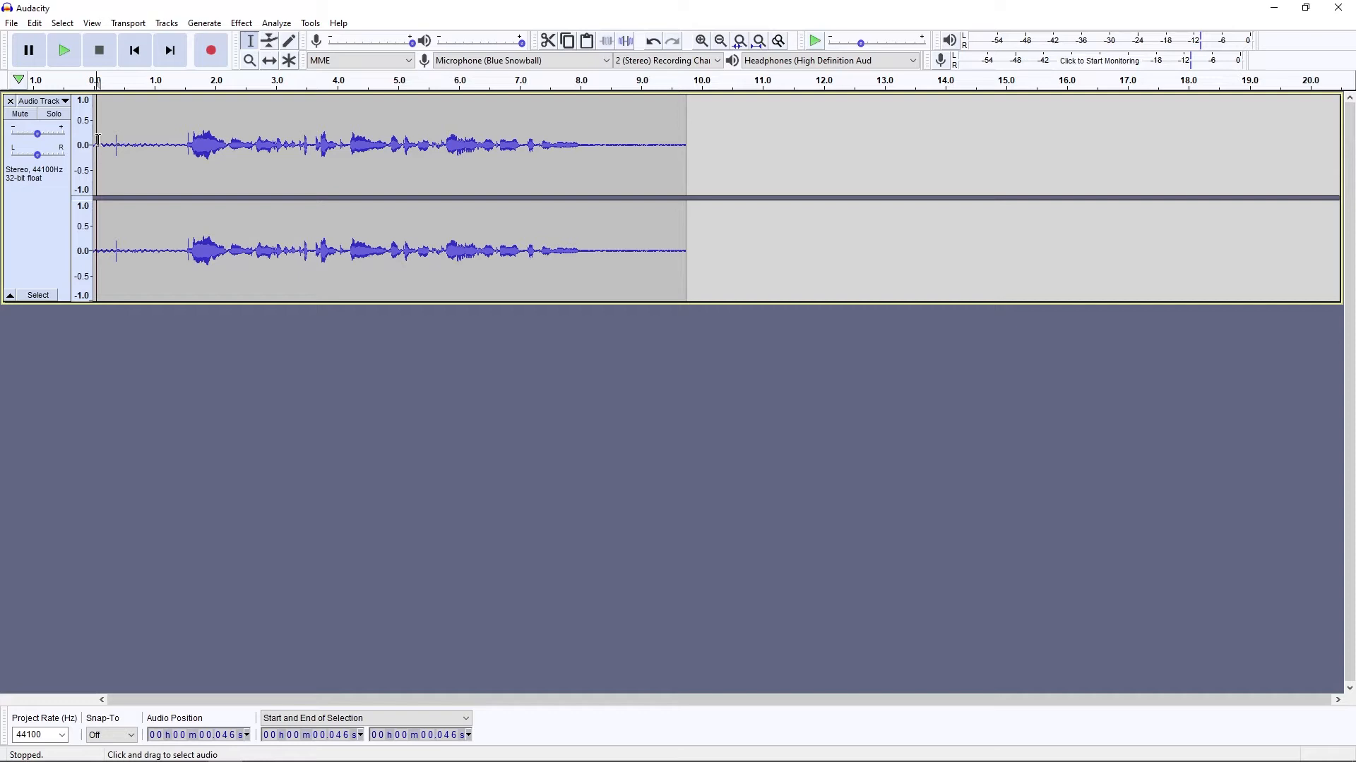
Capture the quiet opening second as the Noise Reduction noise profile.
{"action": "left_click_drag", "start_coordinate": [95, 144], "coordinate": [169, 144]}
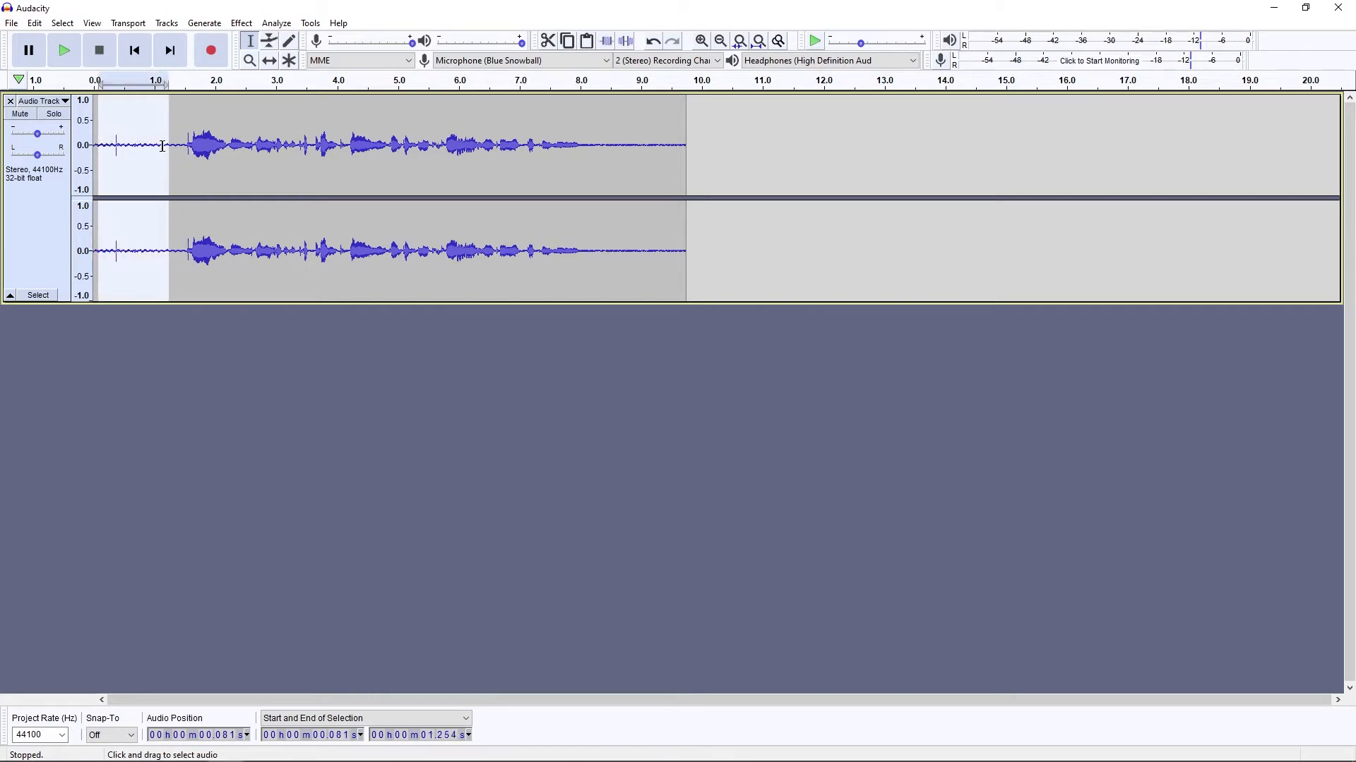
{"action": "left_click", "coordinate": [241, 22]}
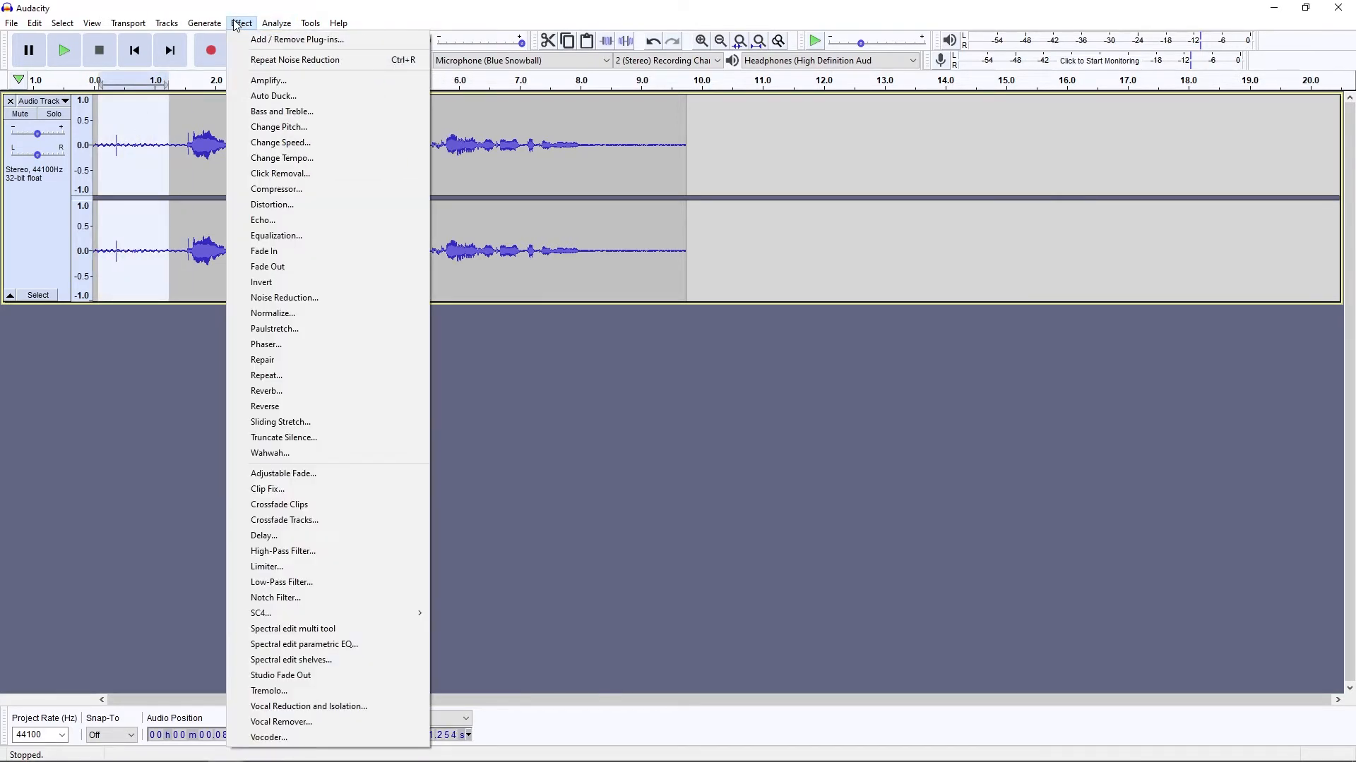
{"action": "mouse_move", "coordinate": [284, 298]}
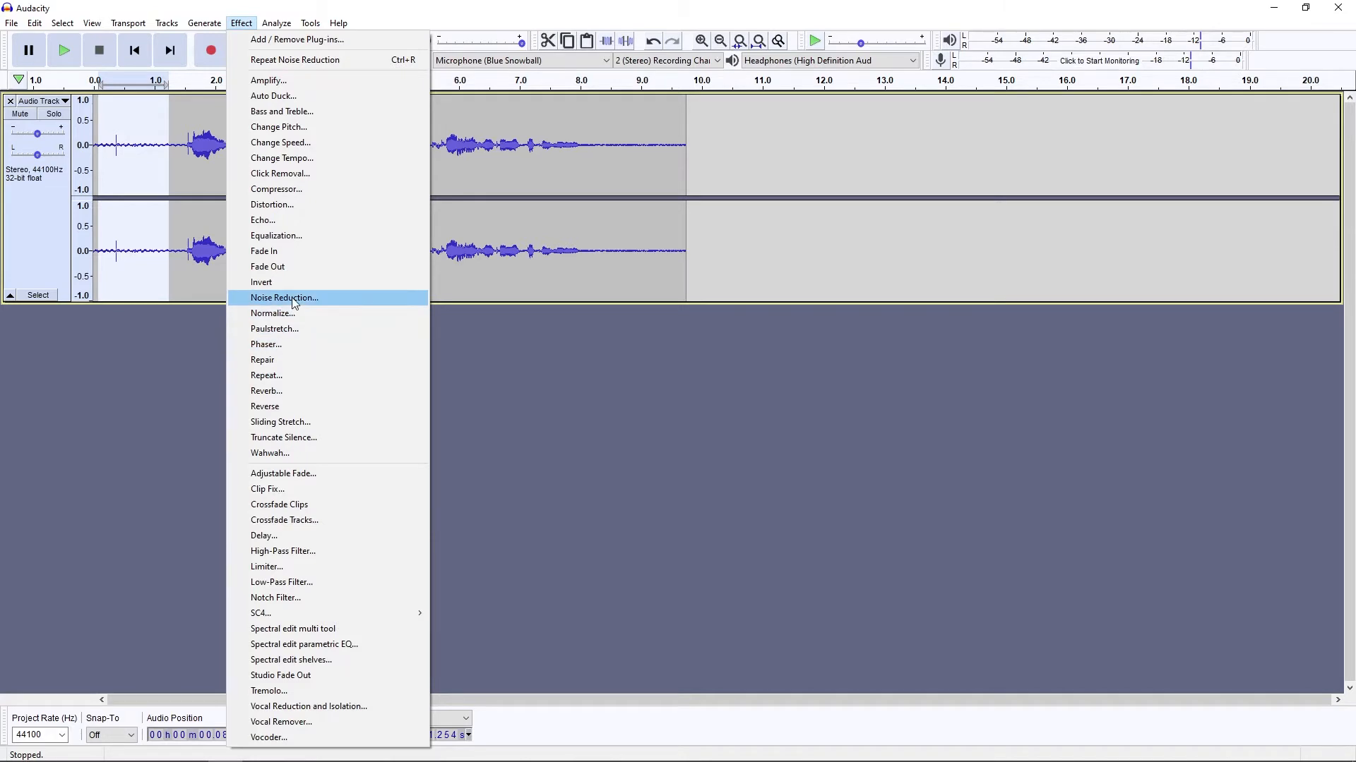
{"action": "left_click", "coordinate": [283, 297]}
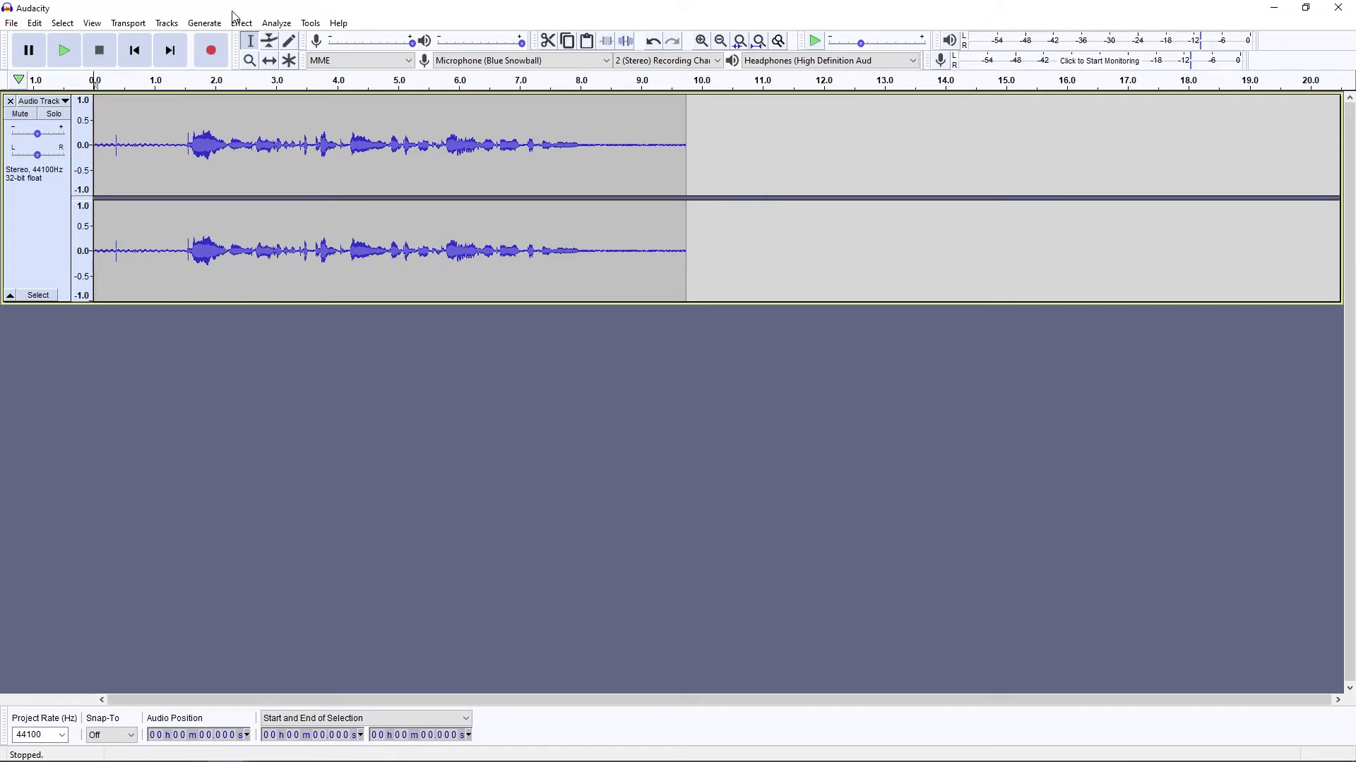
Apply Noise Reduction with the captured profile to the whole track and play back the result.
{"action": "left_click_drag", "start_coordinate": [576, 144], "coordinate": [686, 144]}
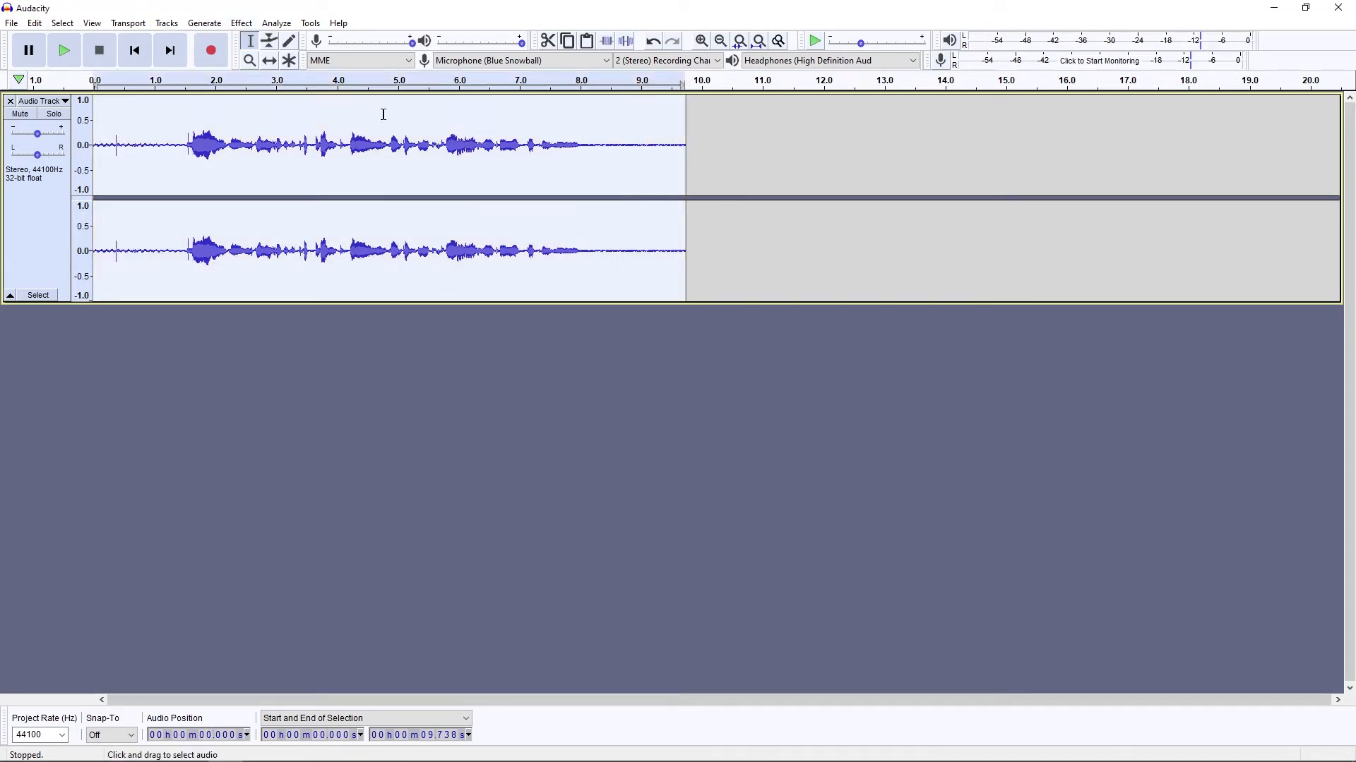
{"action": "left_click", "coordinate": [240, 24]}
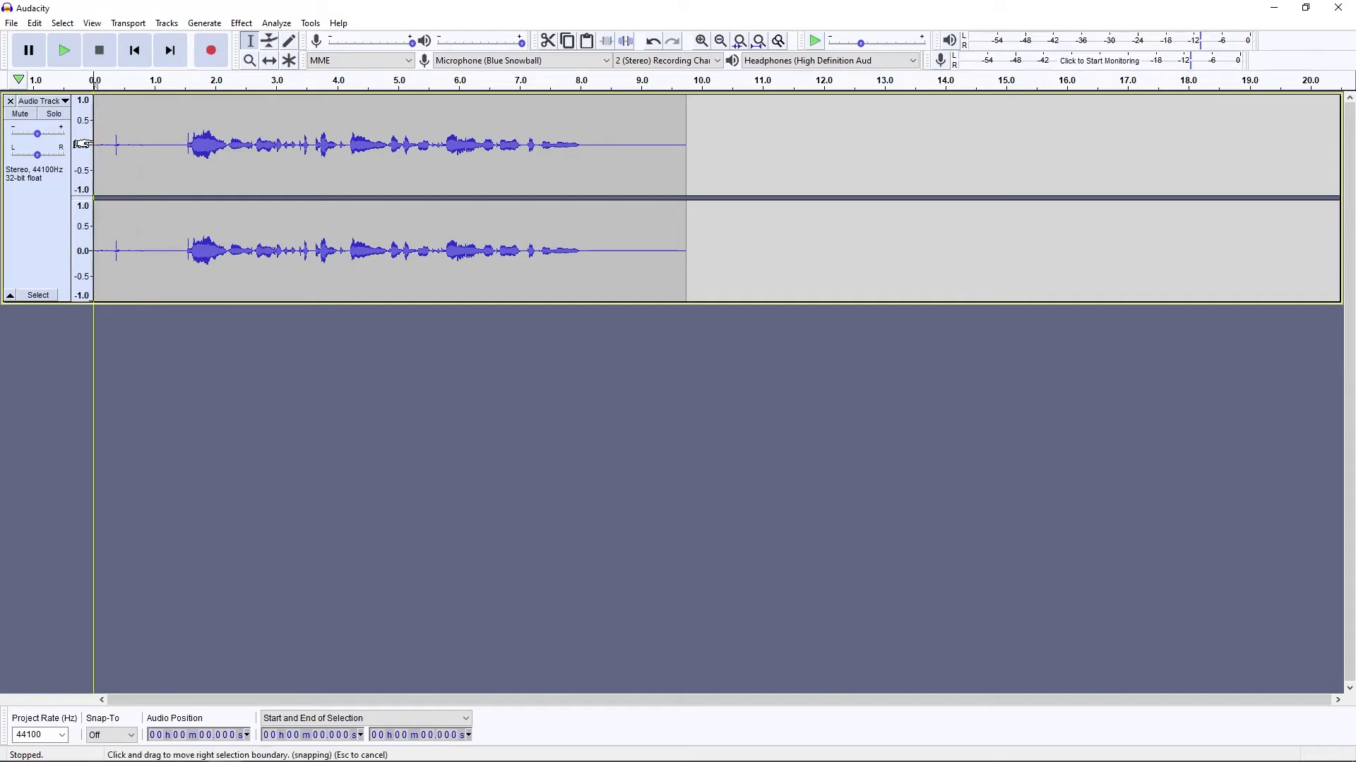
{"action": "left_click", "coordinate": [63, 50]}
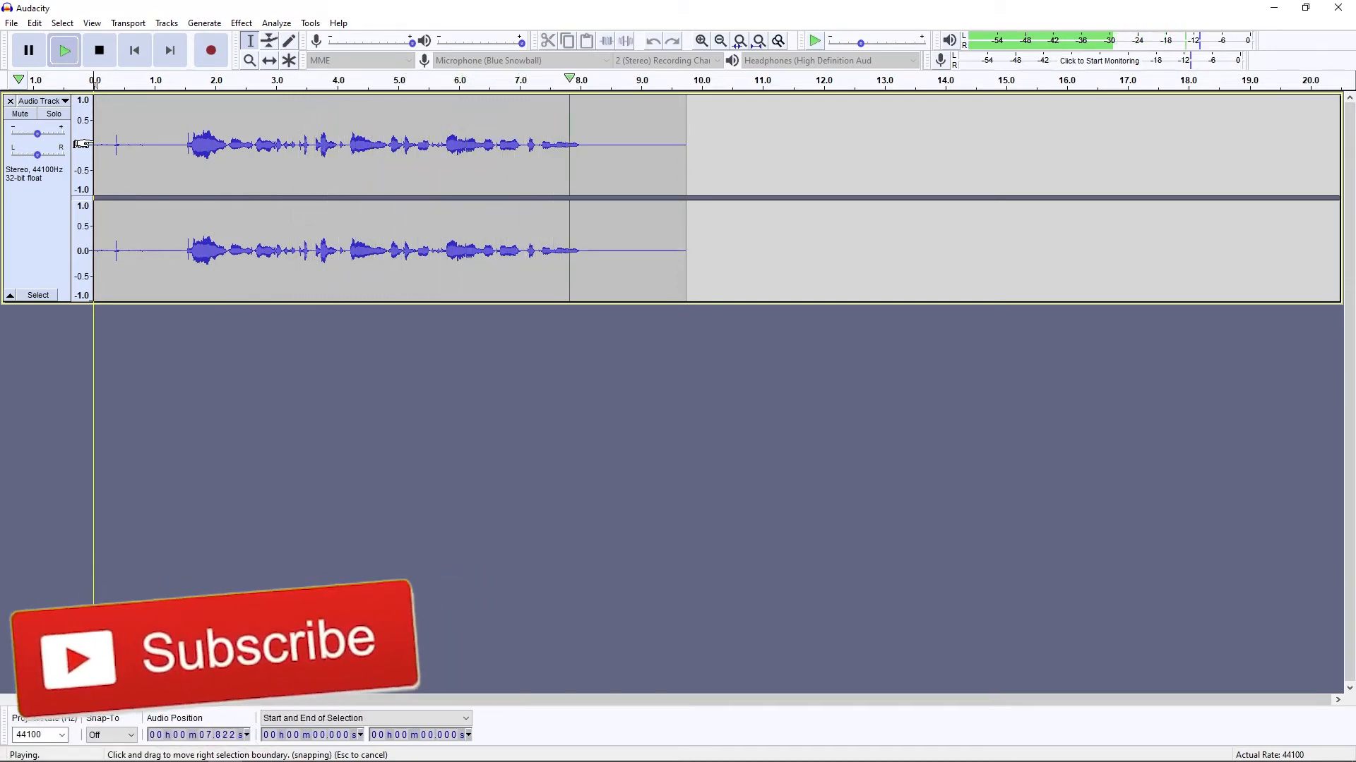
{"action": "left_click", "coordinate": [99, 49]}
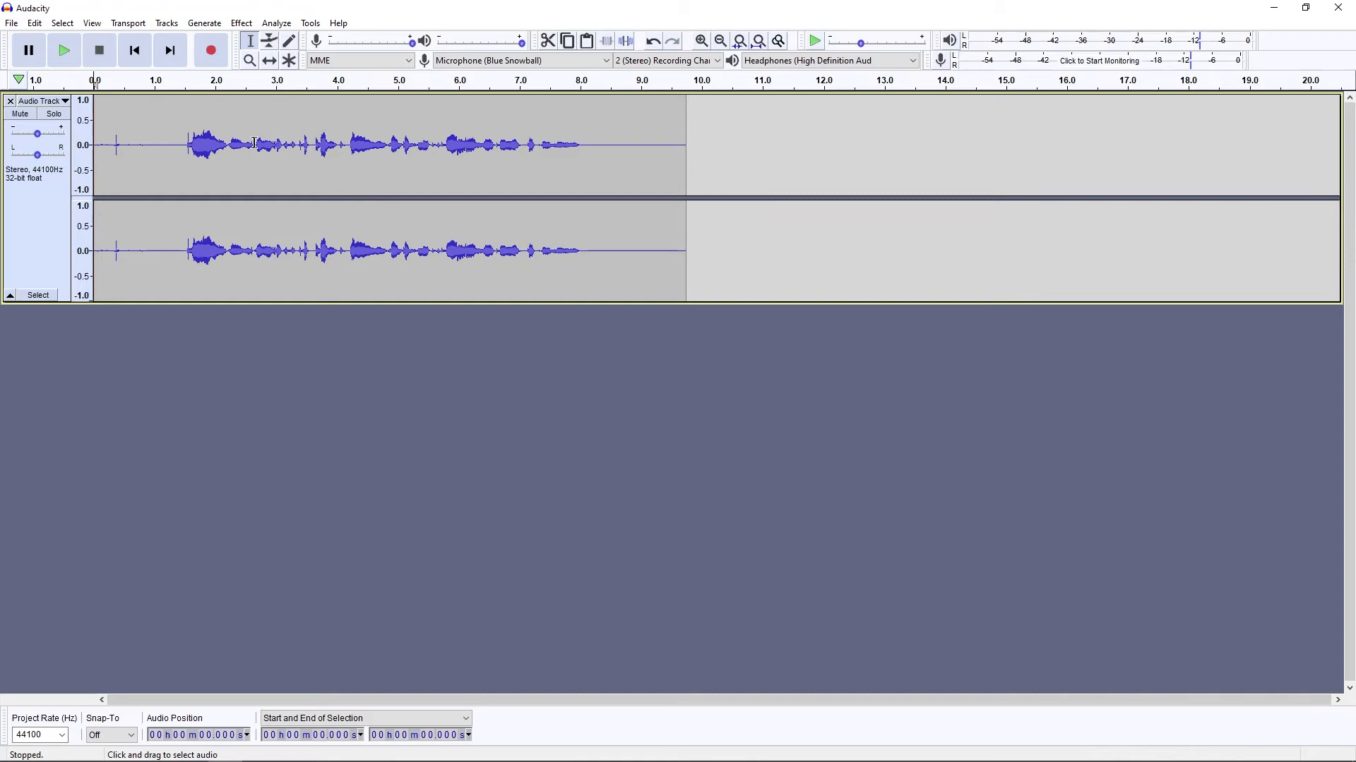
{"action": "left_click_drag", "start_coordinate": [187, 147], "coordinate": [257, 147]}
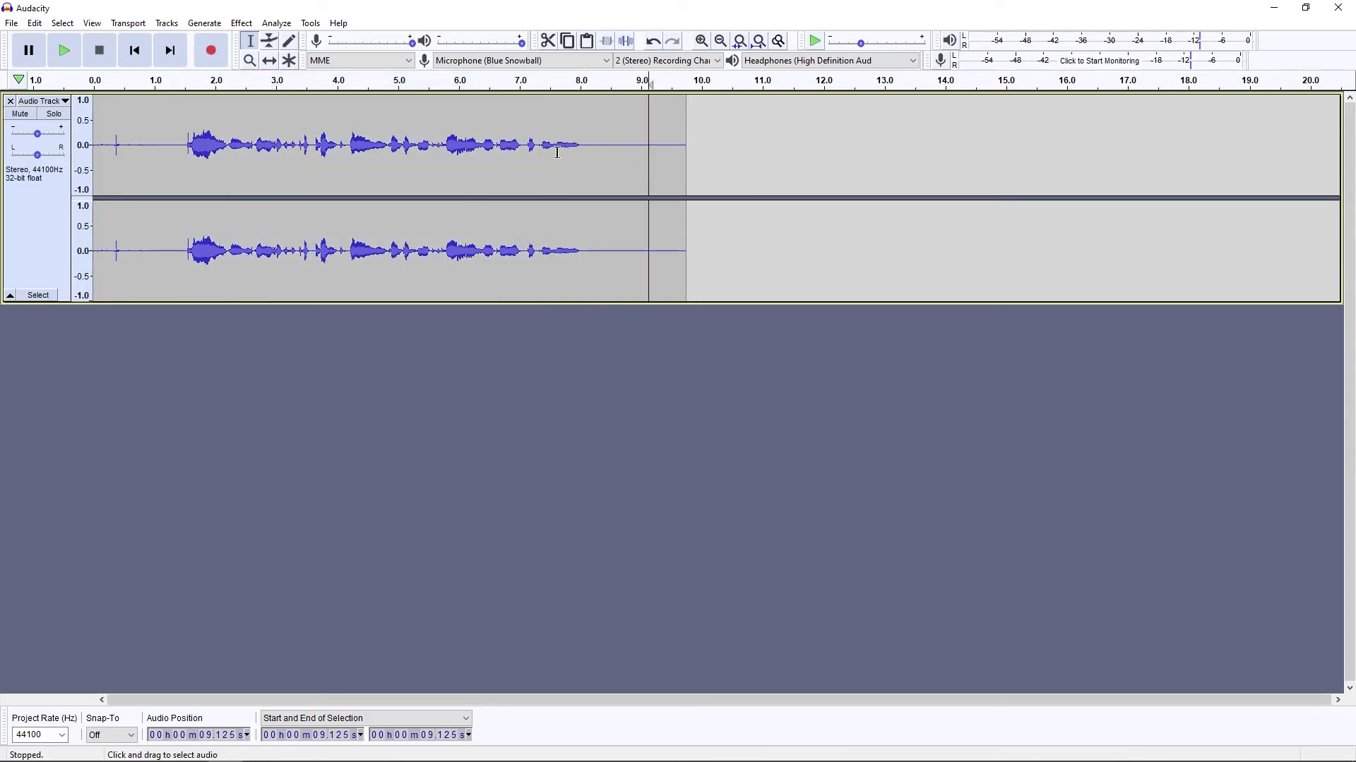
{"action": "left_click_drag", "start_coordinate": [580, 144], "coordinate": [686, 144]}
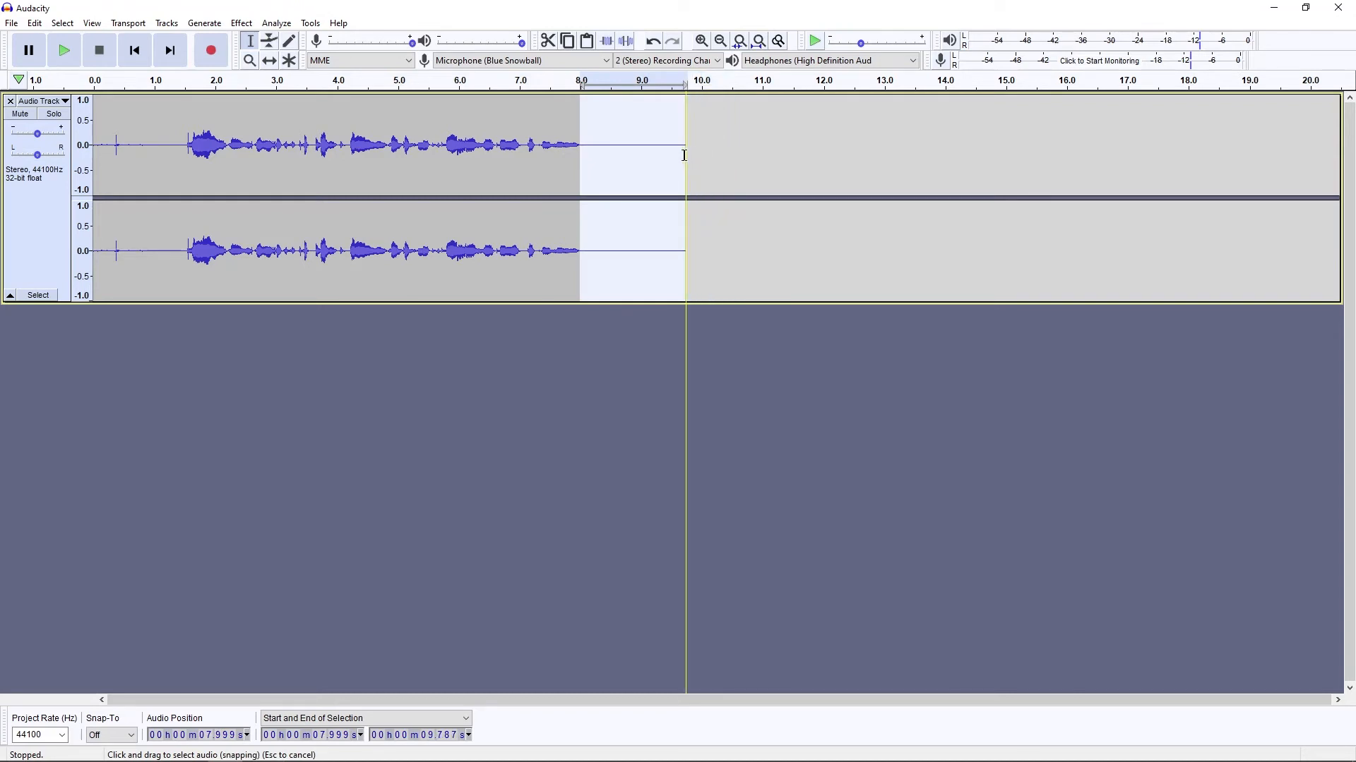
{"action": "left_click", "coordinate": [240, 23]}
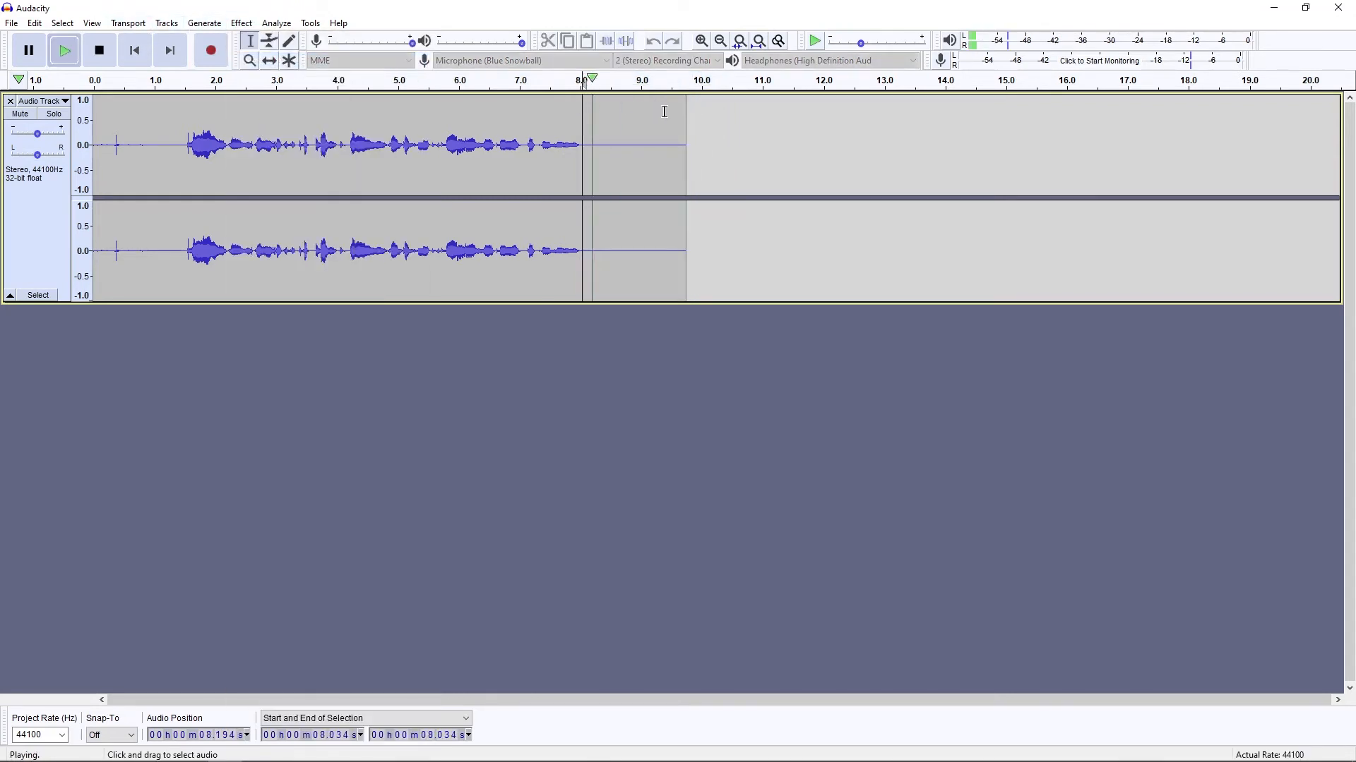
{"action": "left_click", "coordinate": [99, 49]}
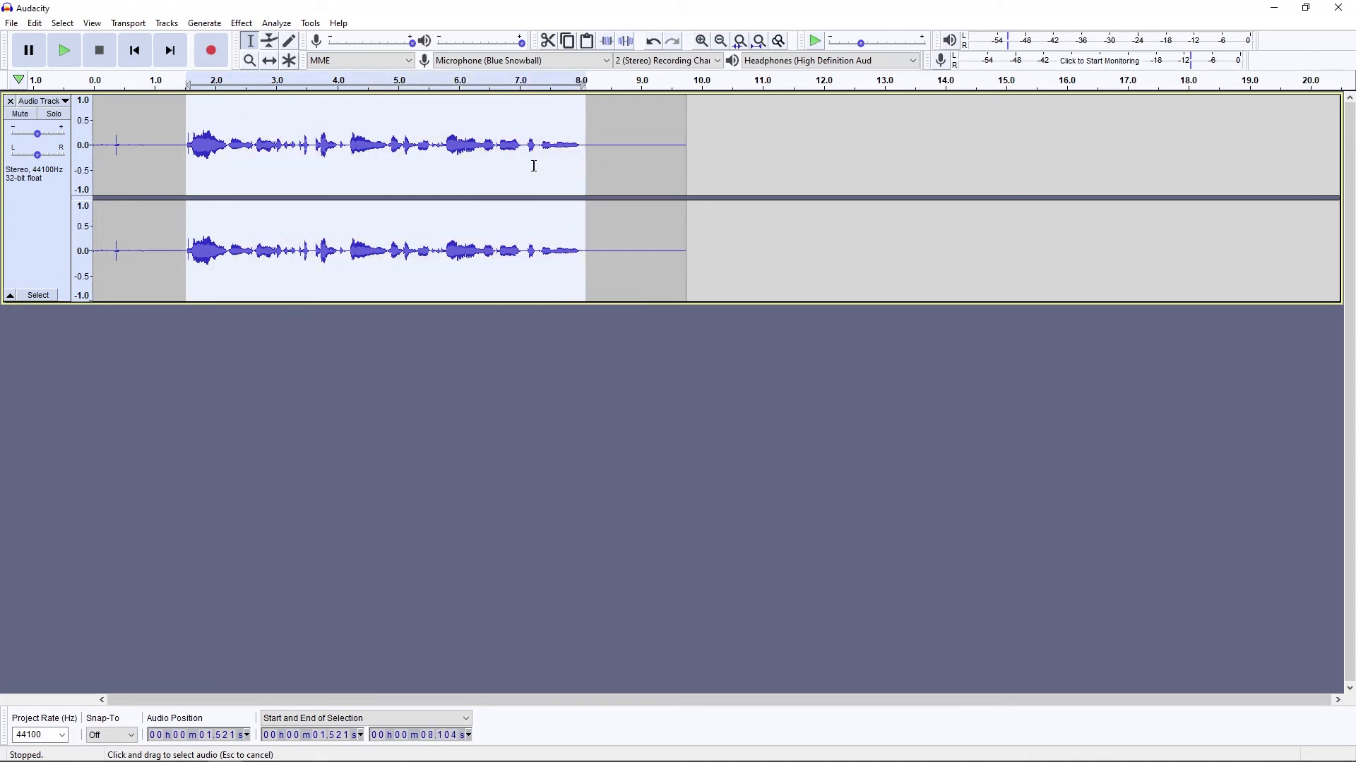
{"action": "left_click_drag", "start_coordinate": [580, 144], "coordinate": [395, 145]}
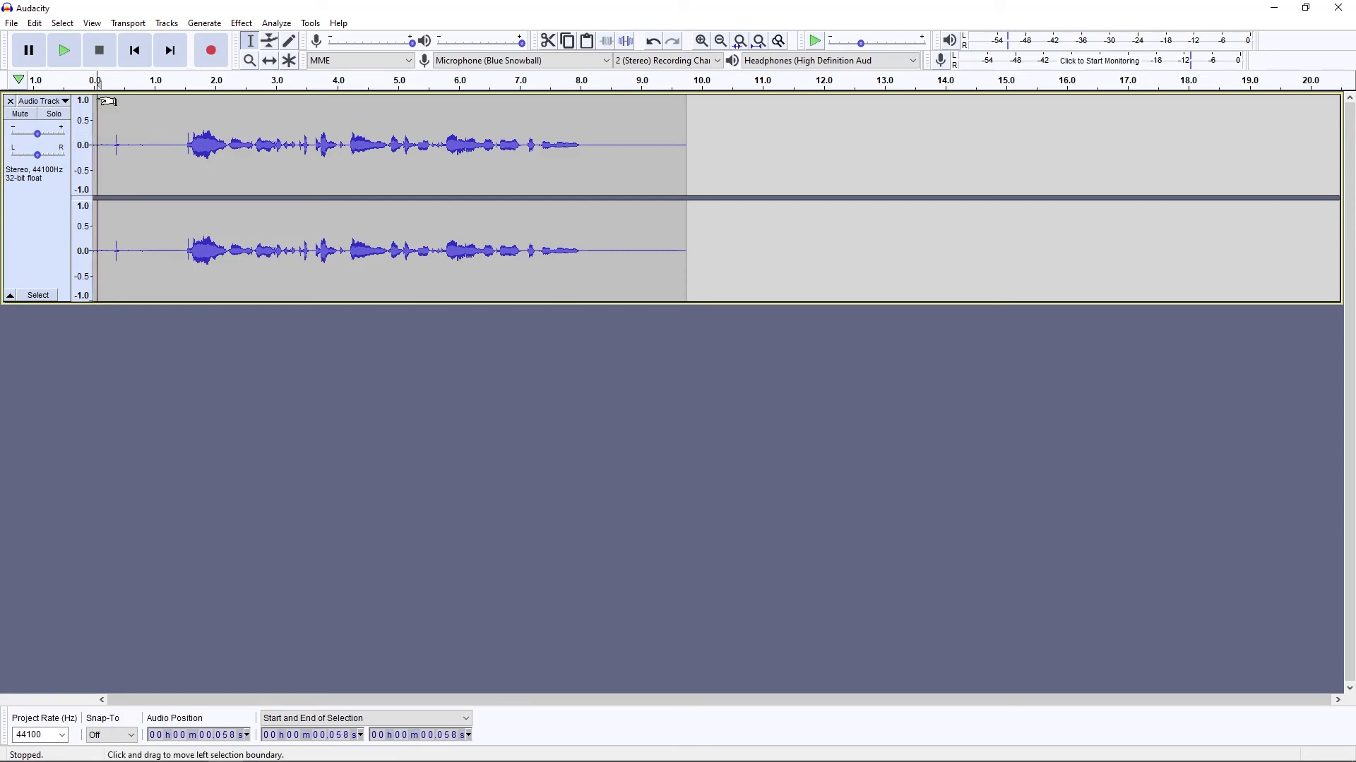
{"action": "mouse_move", "coordinate": [97, 102]}
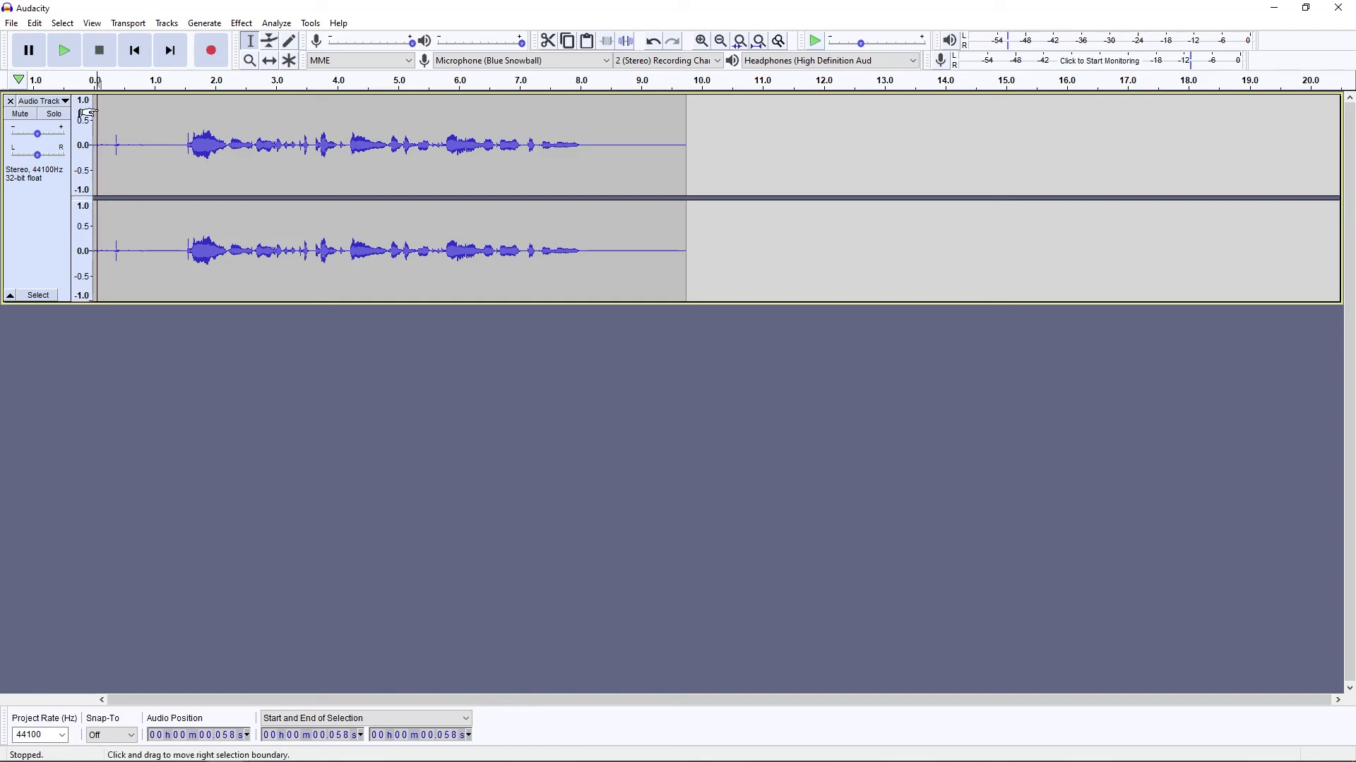
{"action": "left_click_drag", "start_coordinate": [98, 144], "coordinate": [276, 144]}
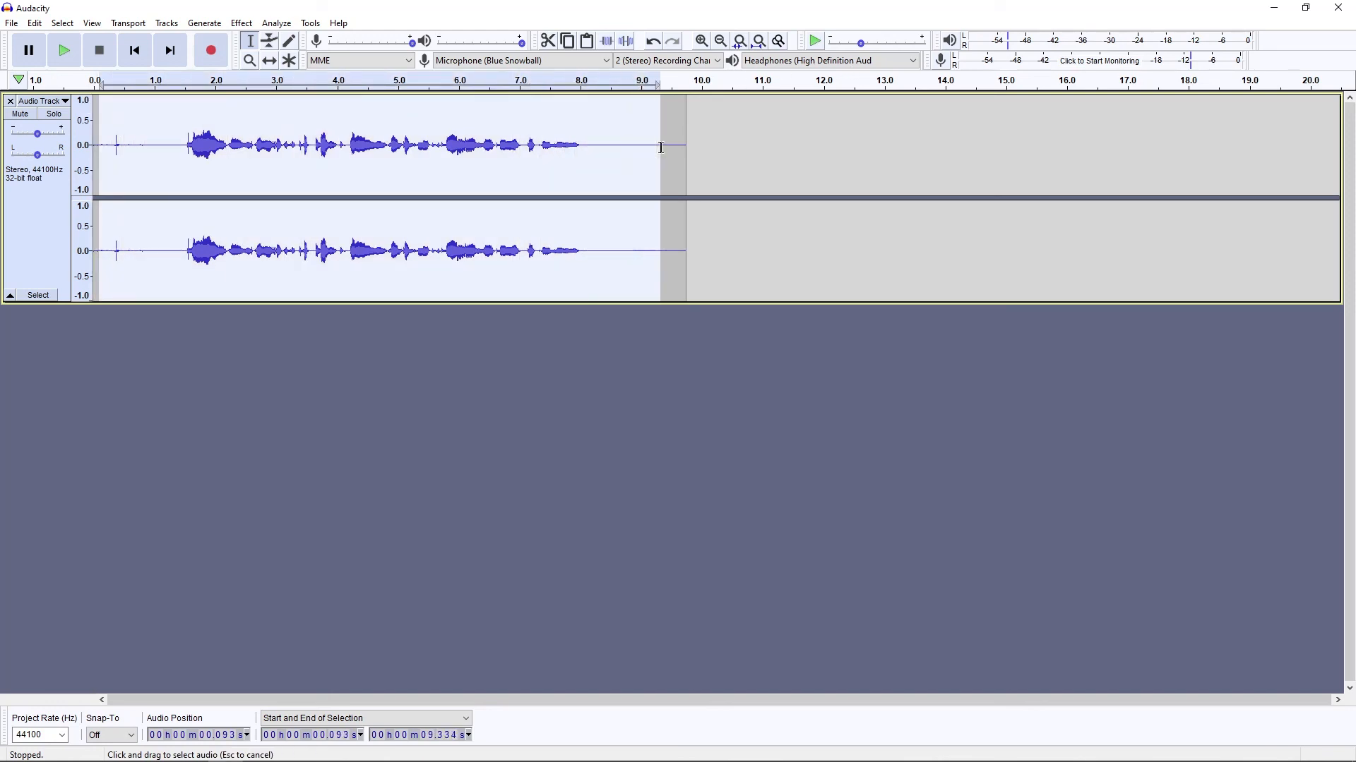
{"action": "left_click", "coordinate": [686, 145]}
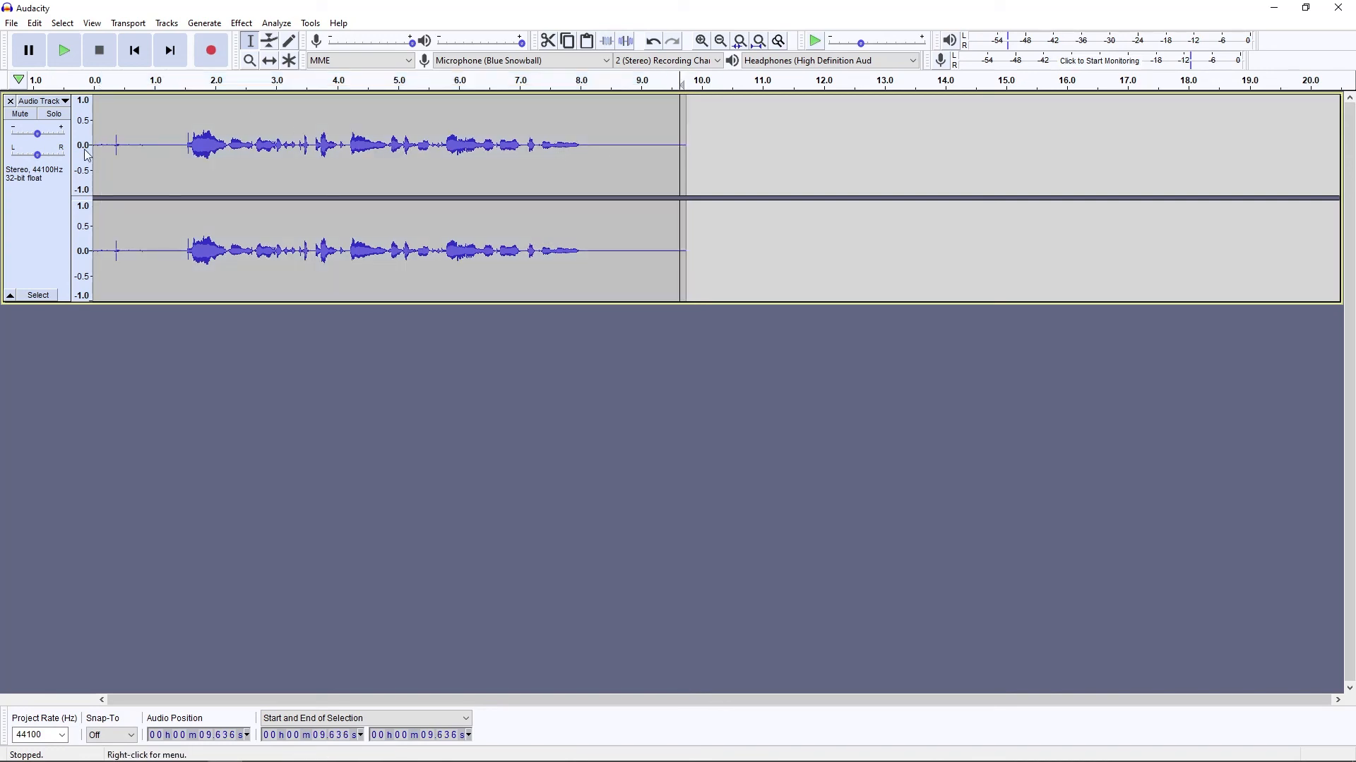
{"action": "left_click", "coordinate": [95, 144]}
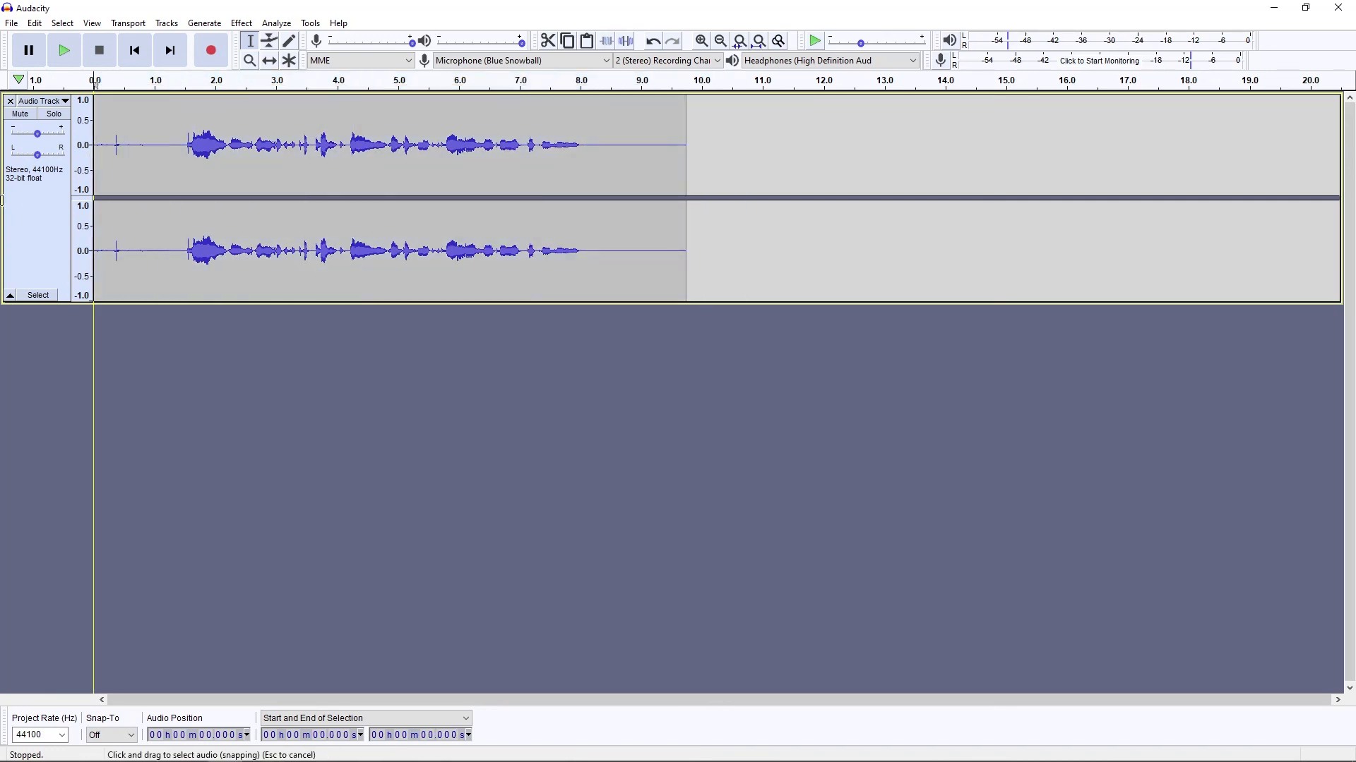